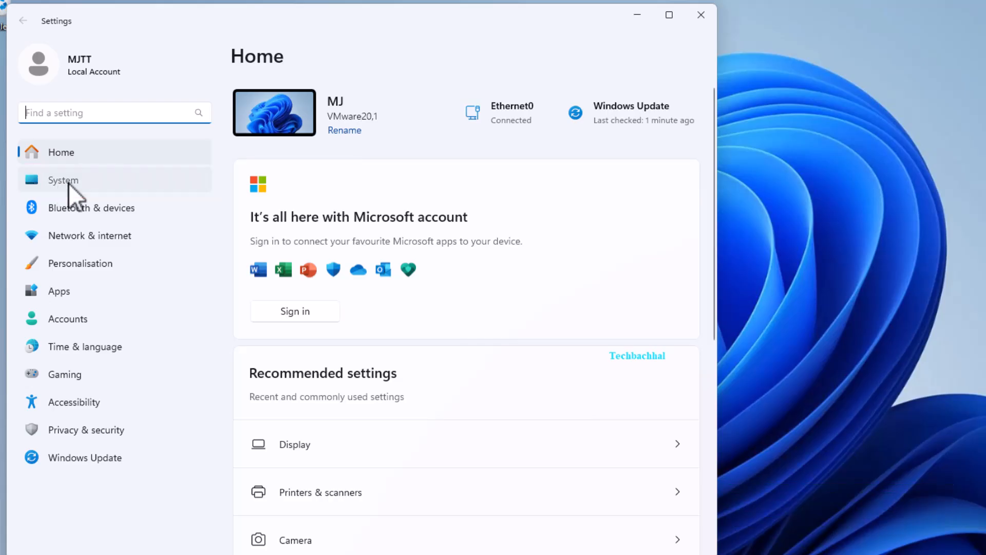
- Go to the System page and bring Troubleshoot into view
click(62, 179)
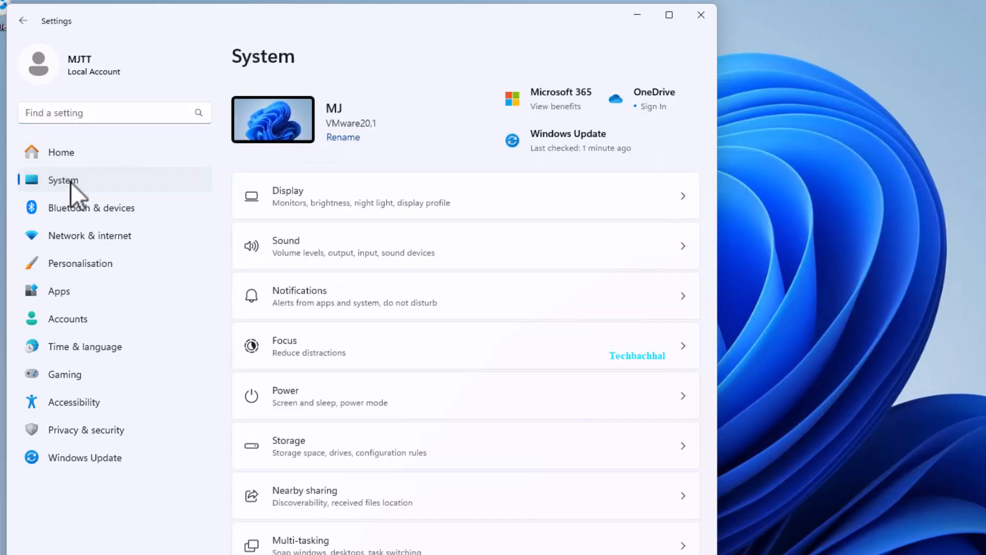
mouse_move(374, 399)
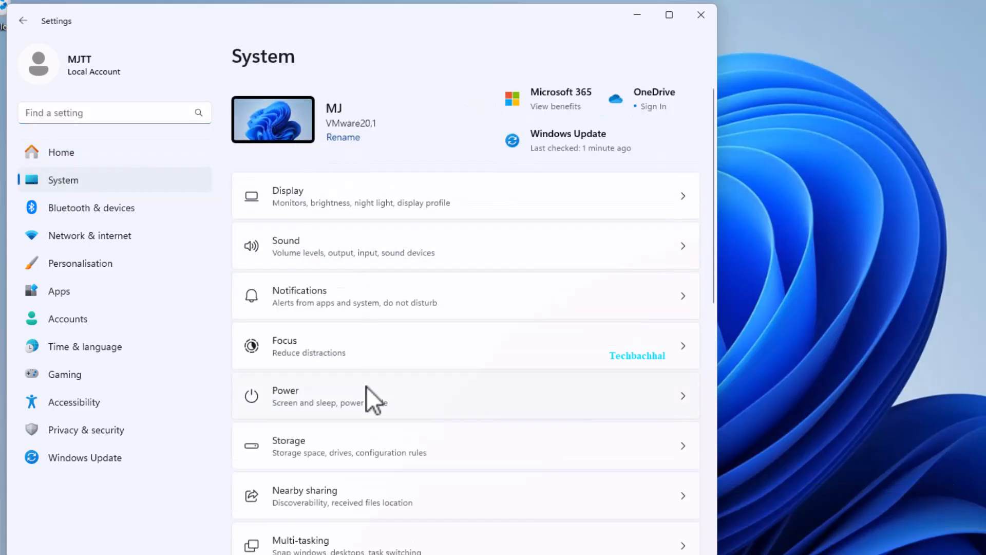
scroll(down, 3)
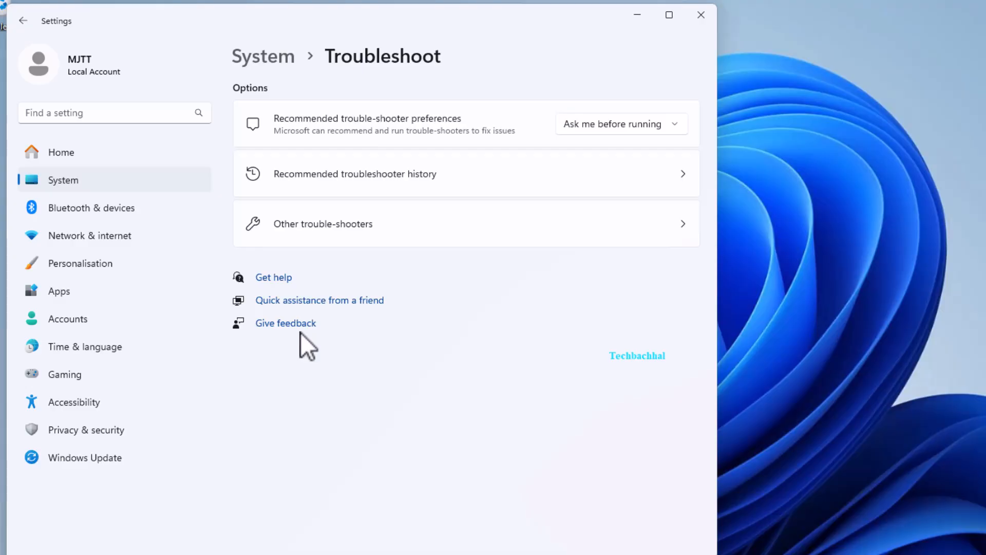
mouse_move(434, 333)
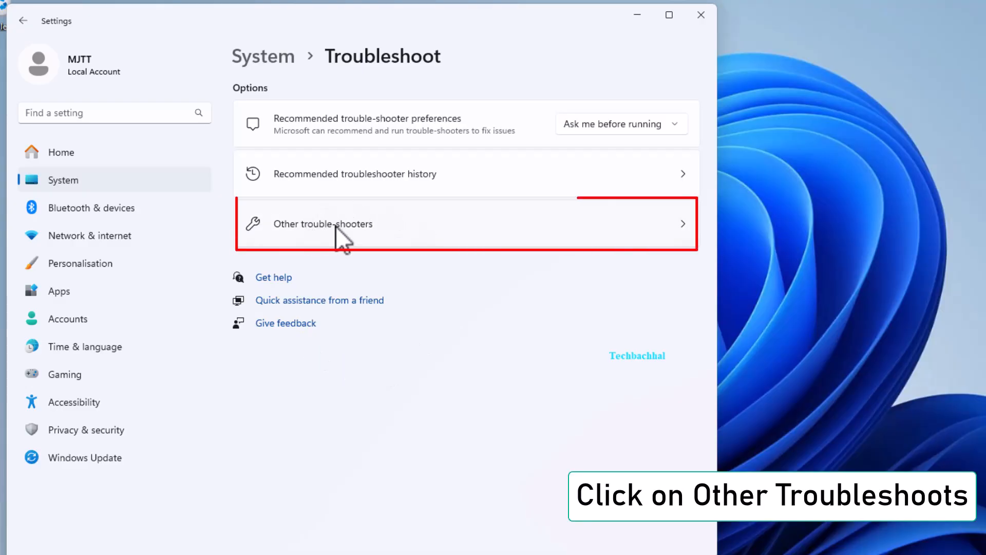
- Run the Windows Update troubleshooter from the Other troubleshooters list
click(322, 223)
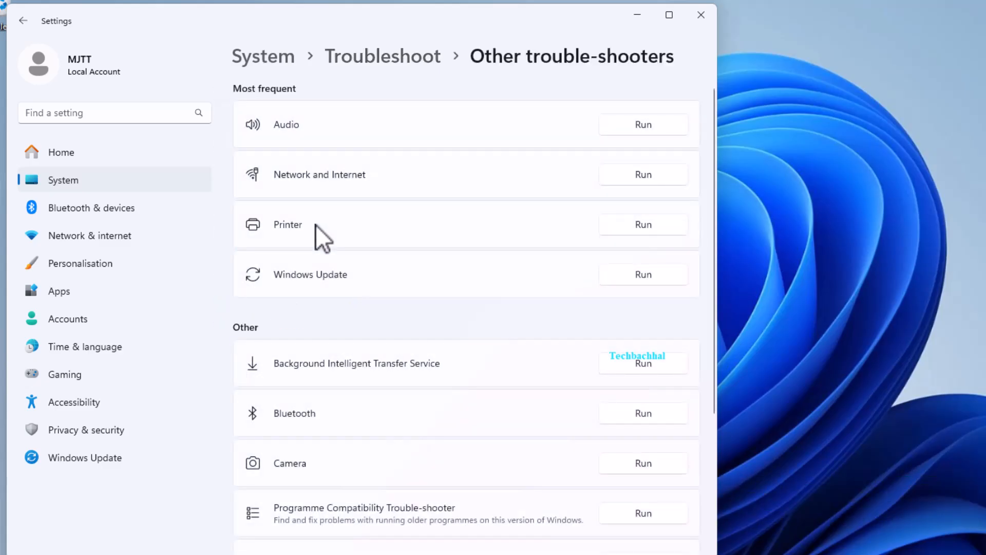
mouse_move(373, 297)
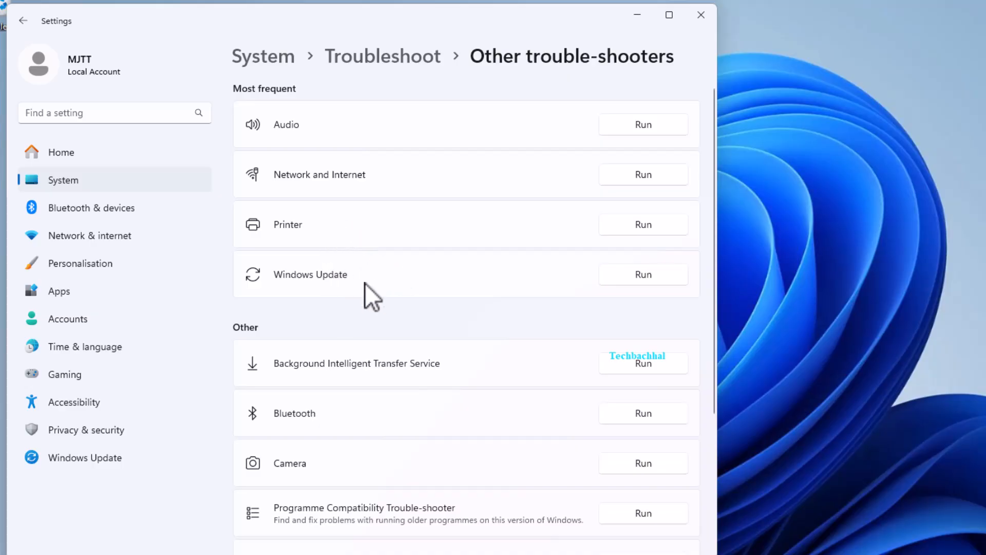
click(642, 275)
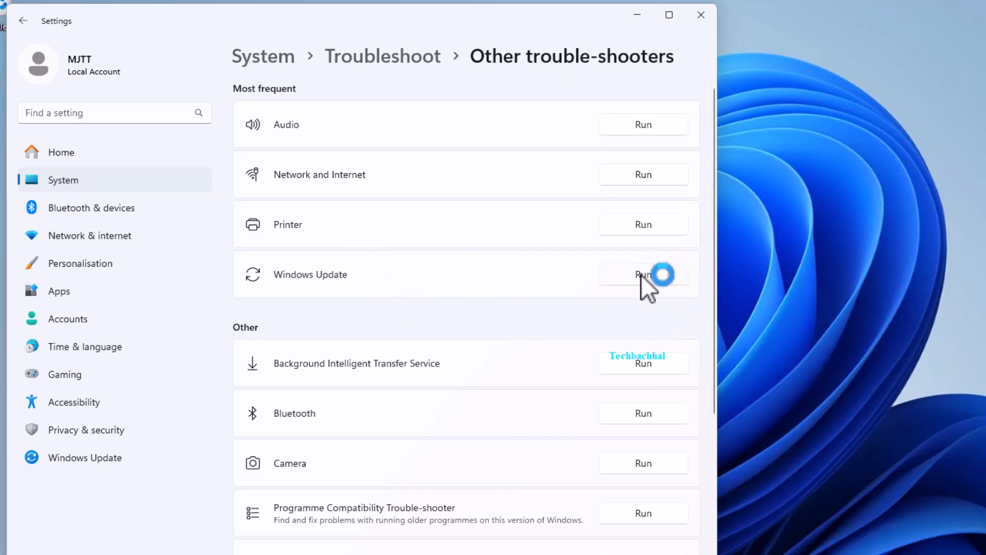
click(643, 274)
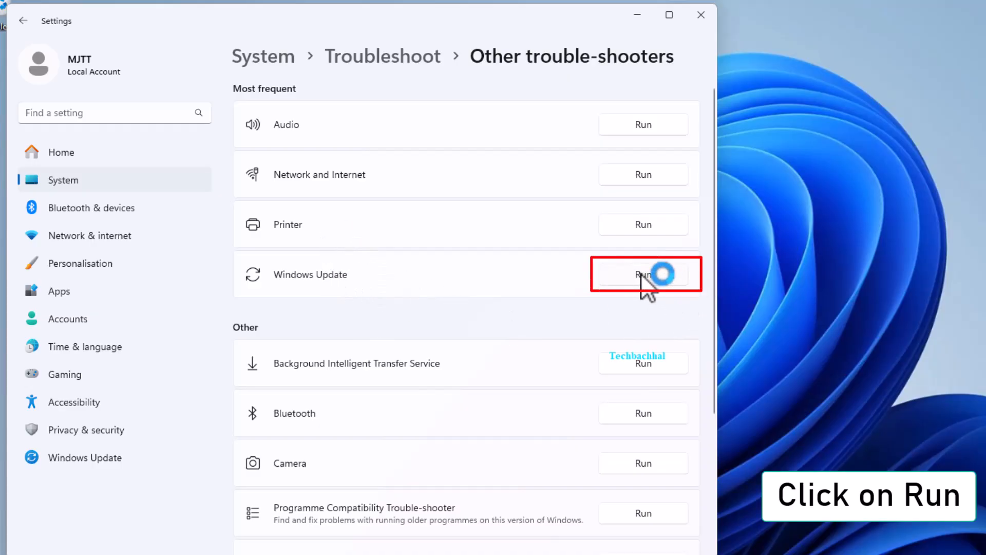
click(643, 274)
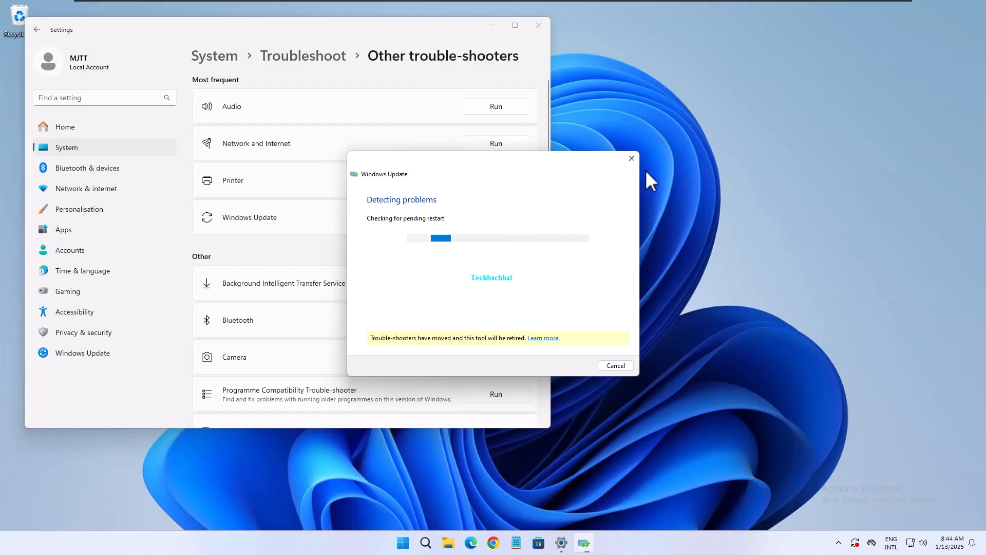
- Dismiss the finished Windows Update troubleshooter
click(631, 158)
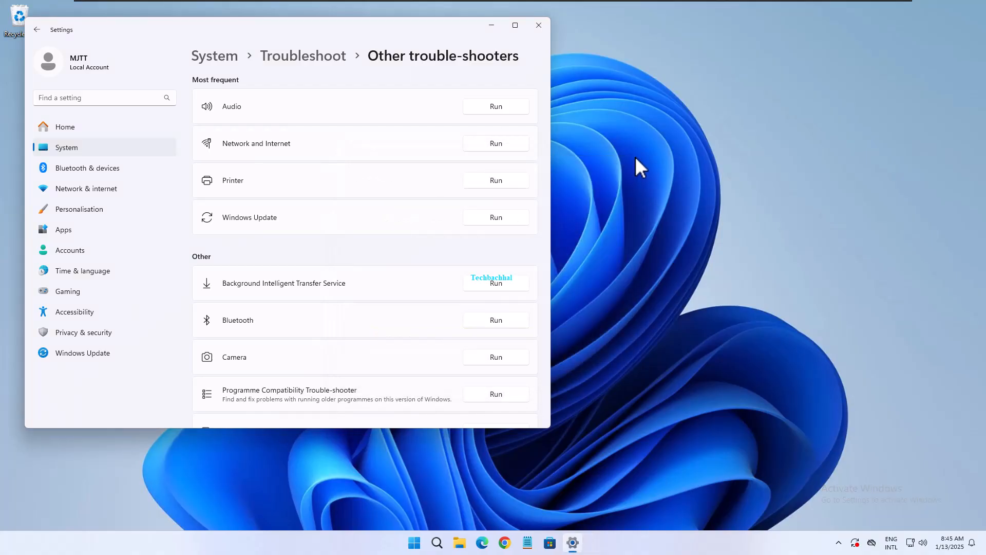
click(537, 24)
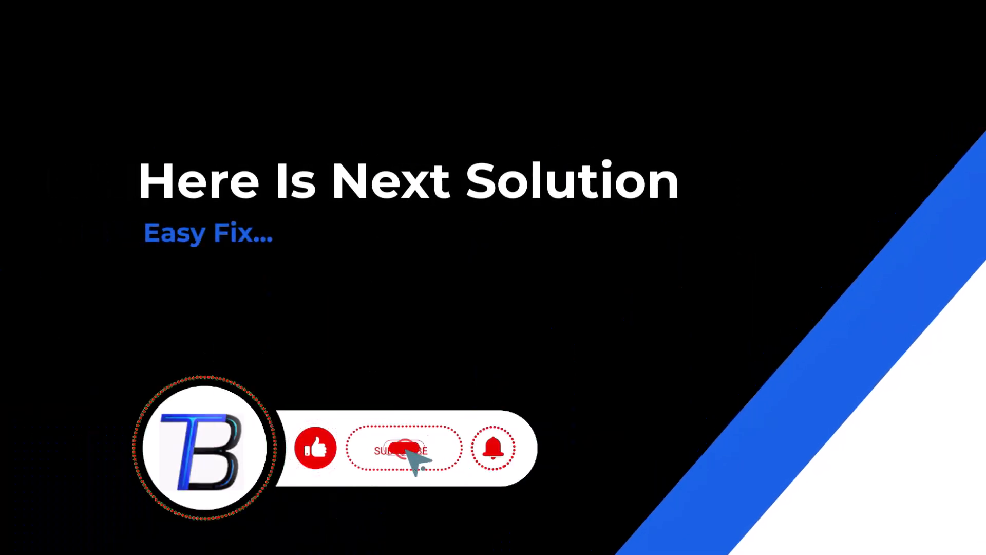
- Close Settings and return to the desktop
click(425, 543)
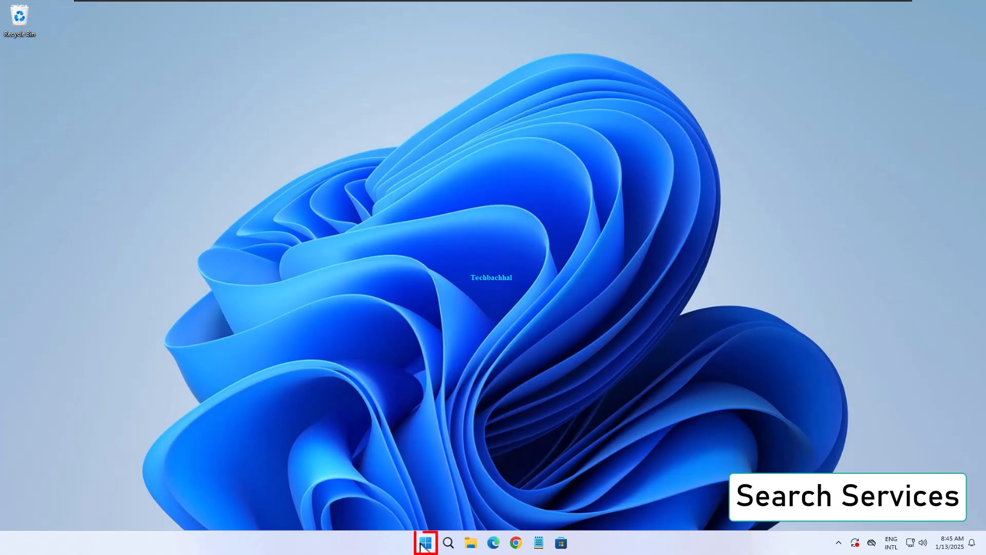
- Search the Start menu for 'services' to find the Services console
click(425, 542)
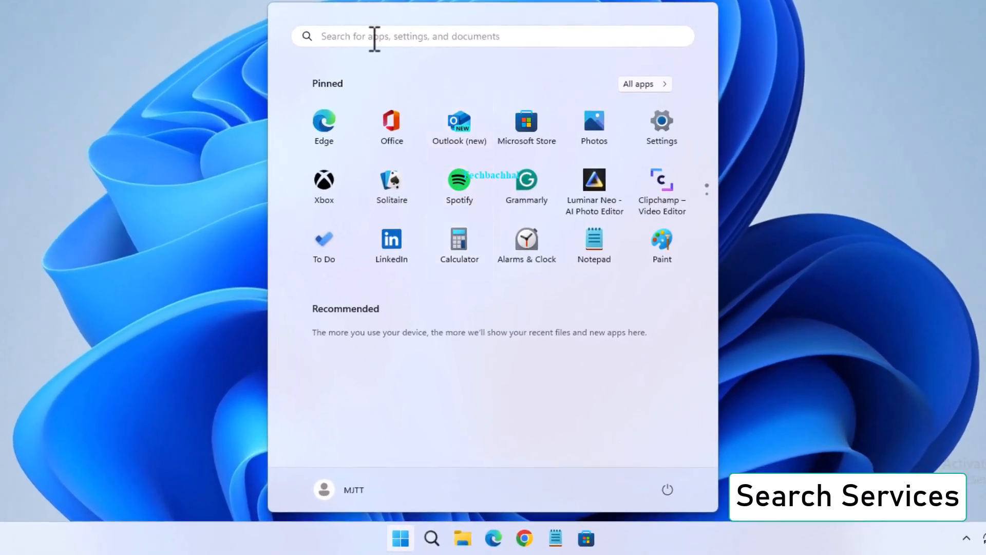
text(services.)
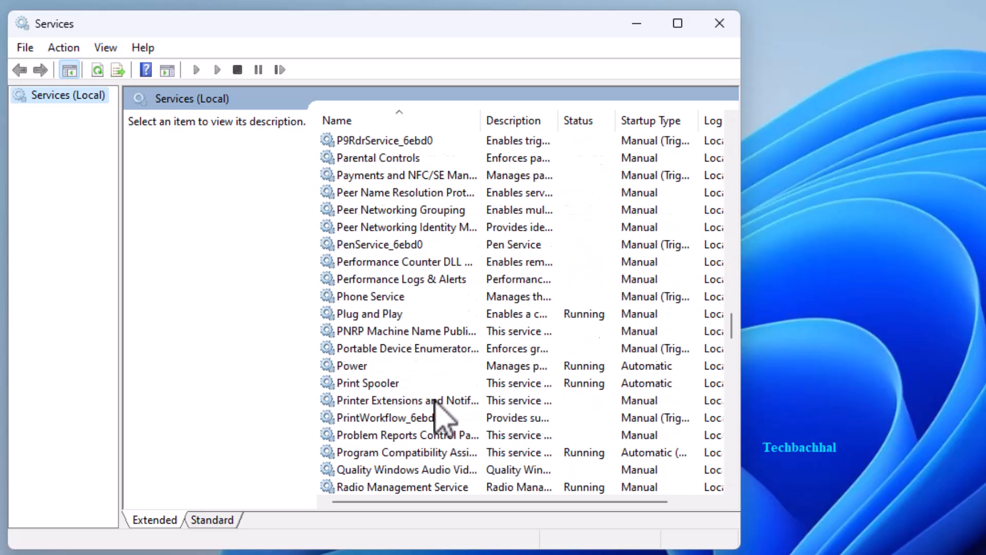
- Locate the Windows Update service and bring up its Properties dialog
scroll(down, 3)
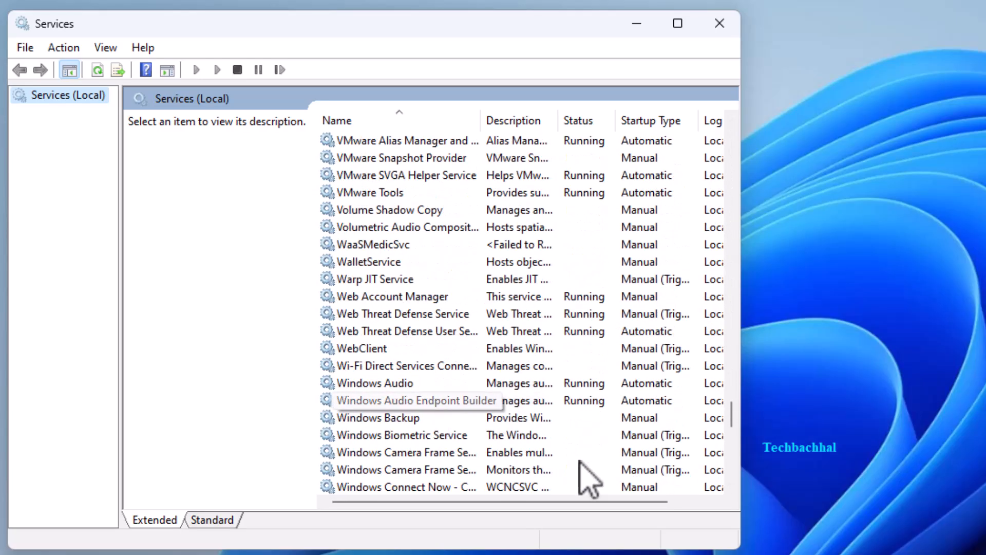
scroll(down, 3)
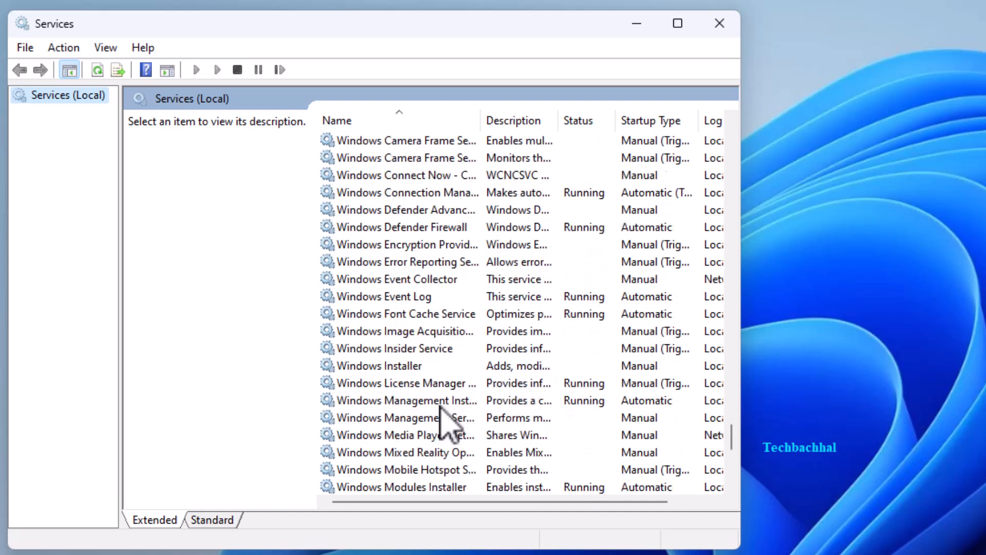
scroll(down, 3)
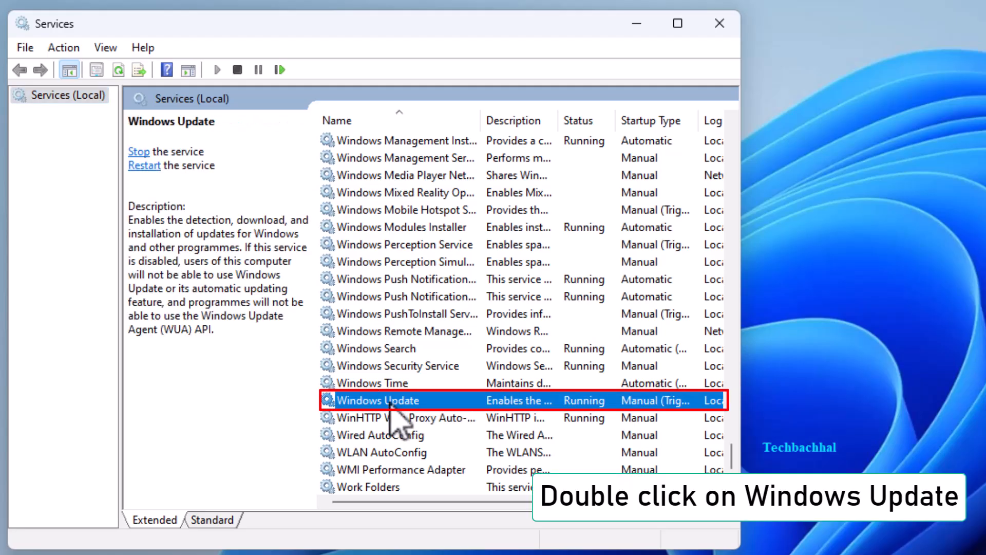
right_click(377, 400)
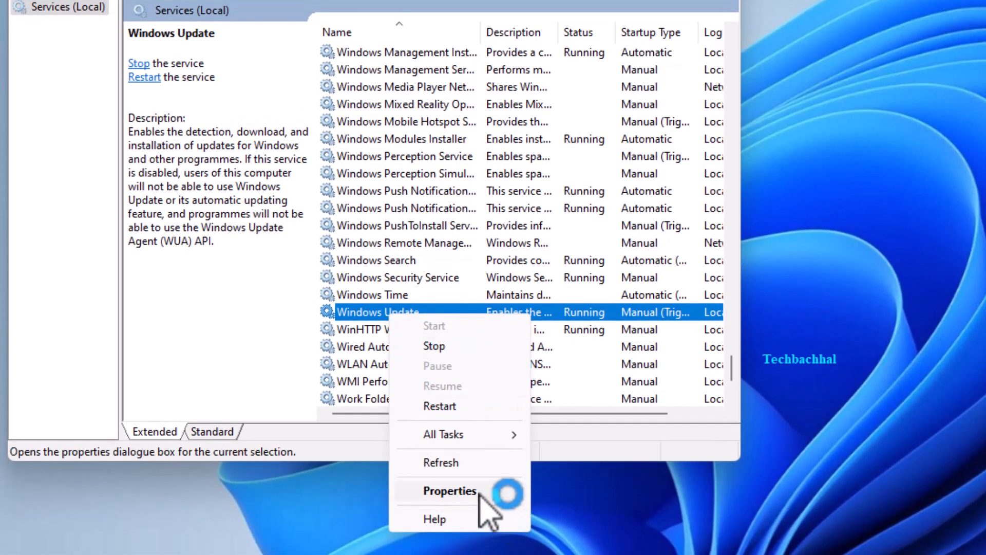
click(448, 491)
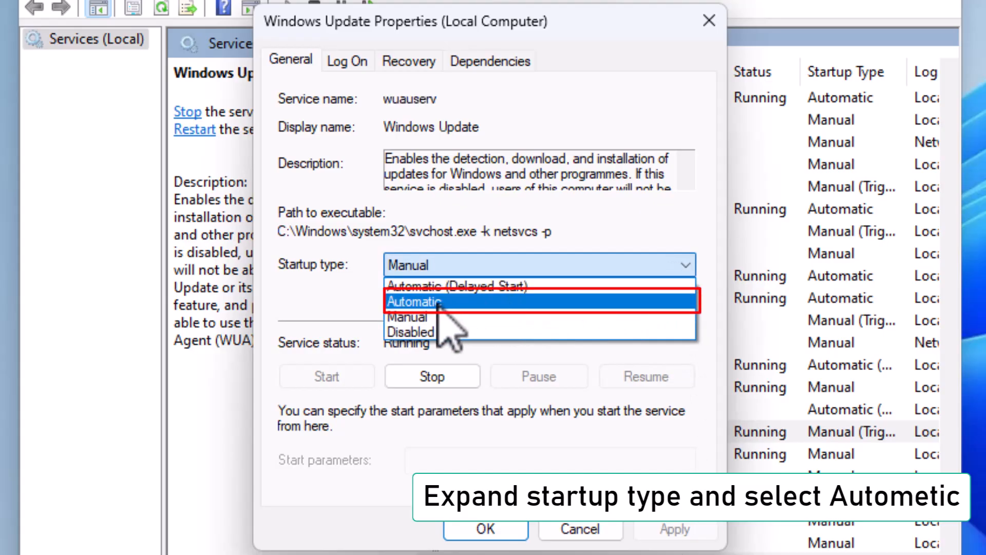
- Set Windows Update's startup type to Automatic, apply and confirm with OK
click(413, 301)
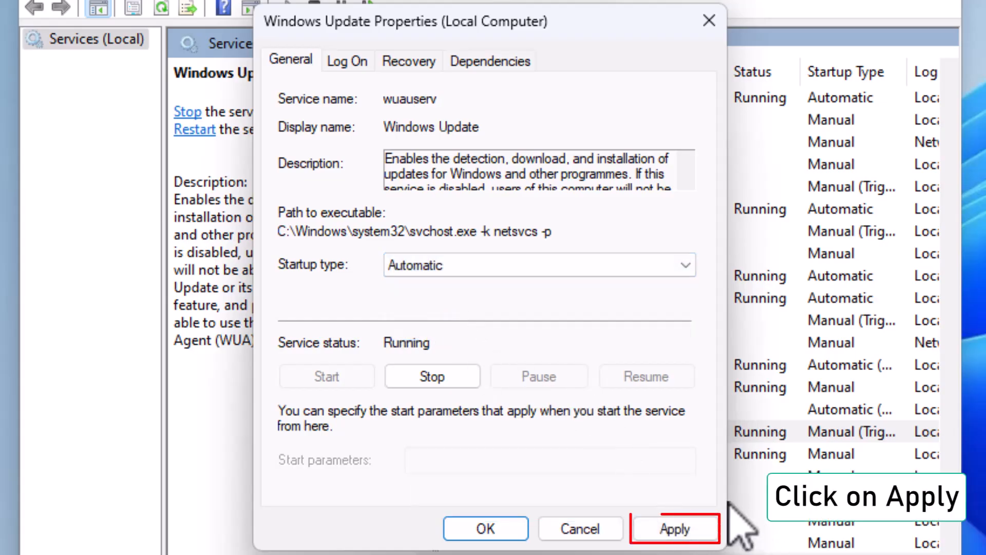
click(675, 528)
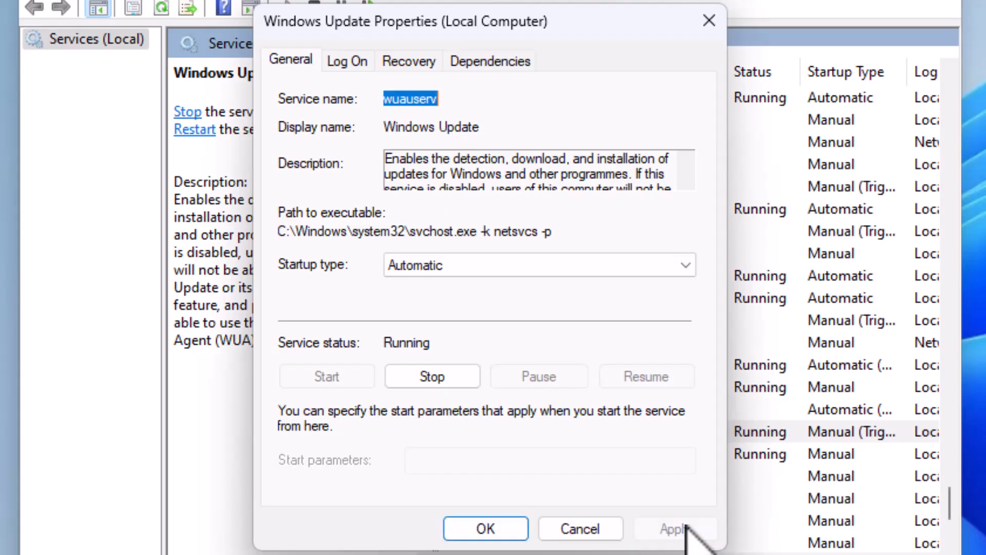
click(485, 528)
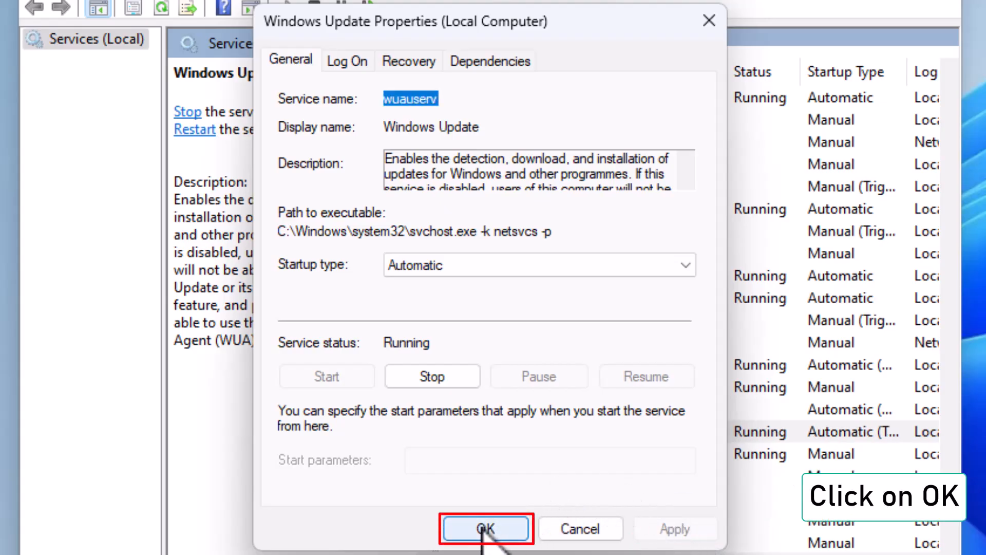
click(486, 527)
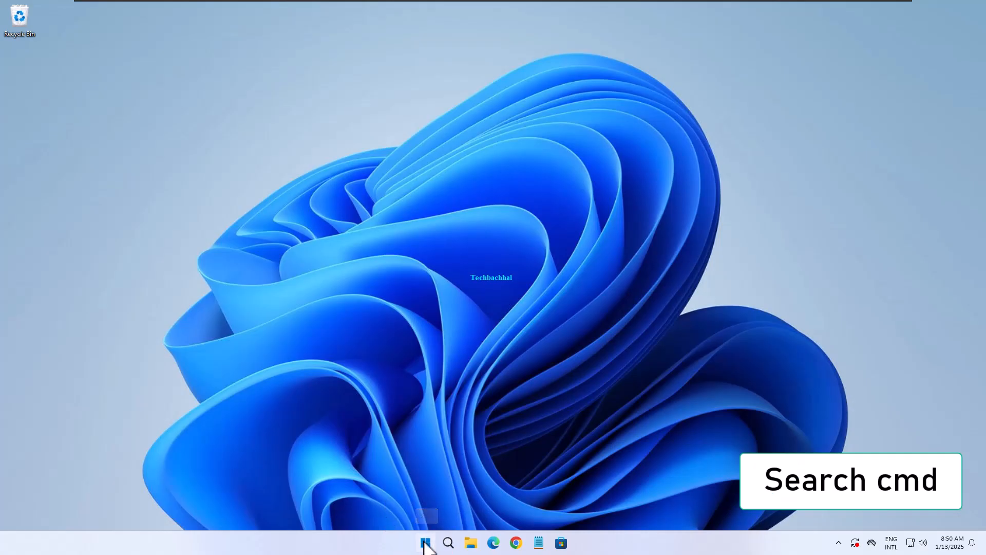
- Search 'cmd', launch Command Prompt as administrator and approve the UAC prompt
click(425, 543)
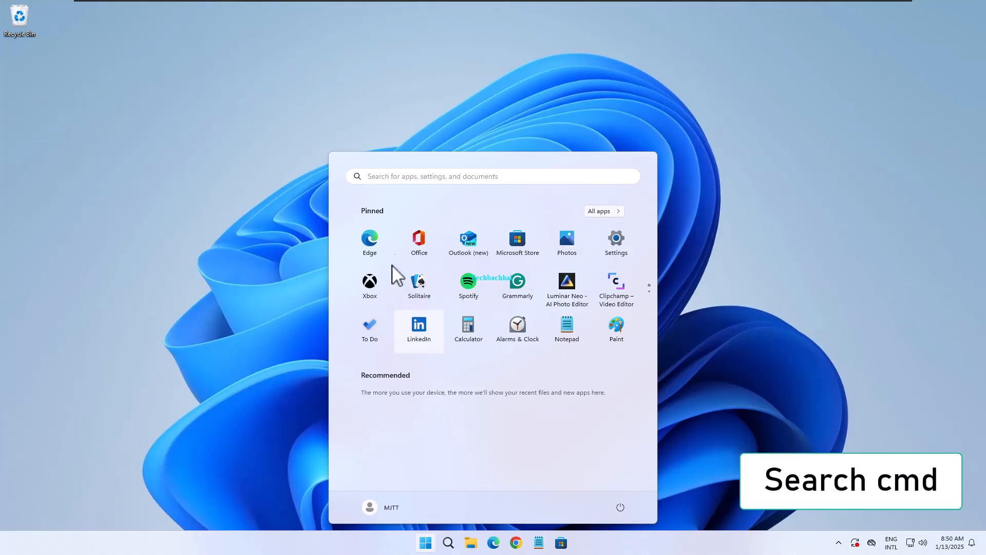
click(490, 175)
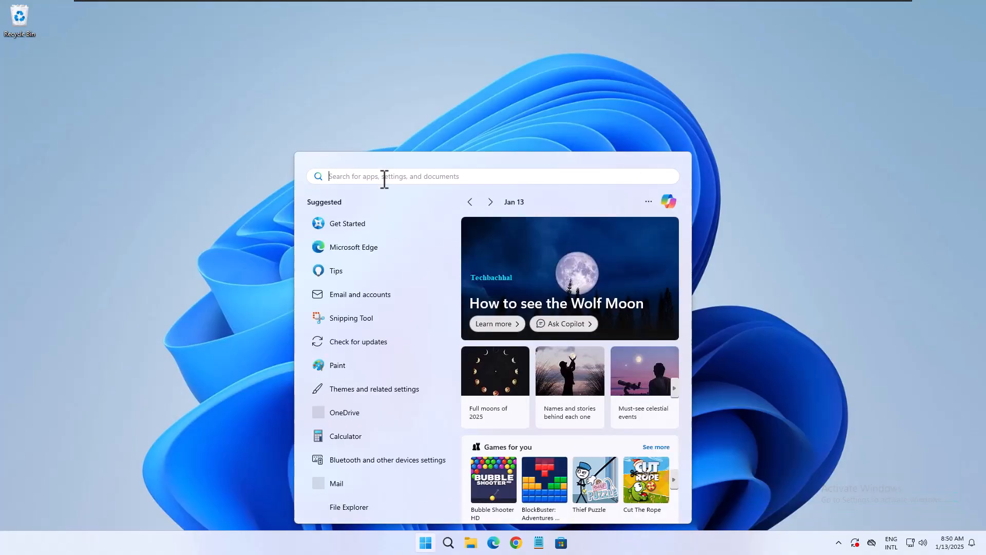
text(cm)
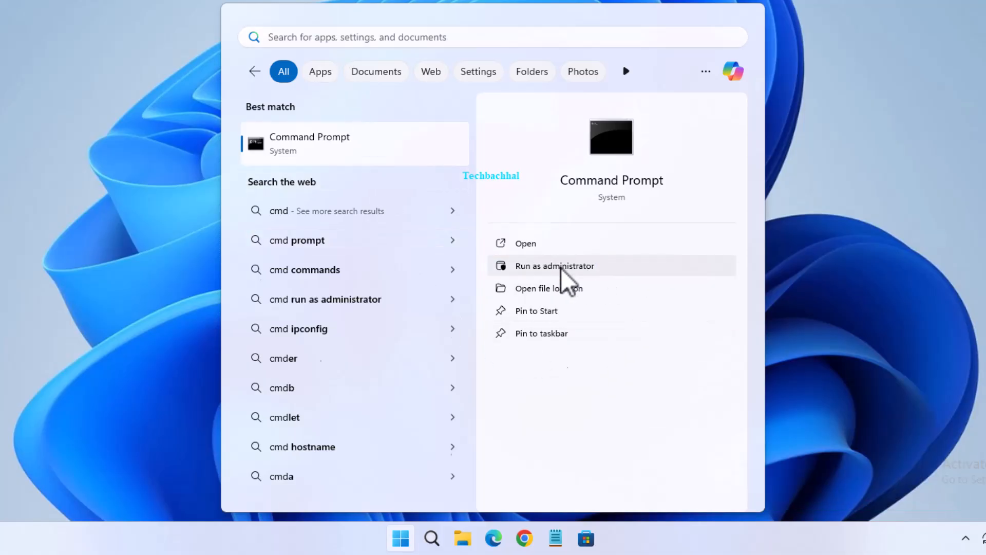
click(553, 265)
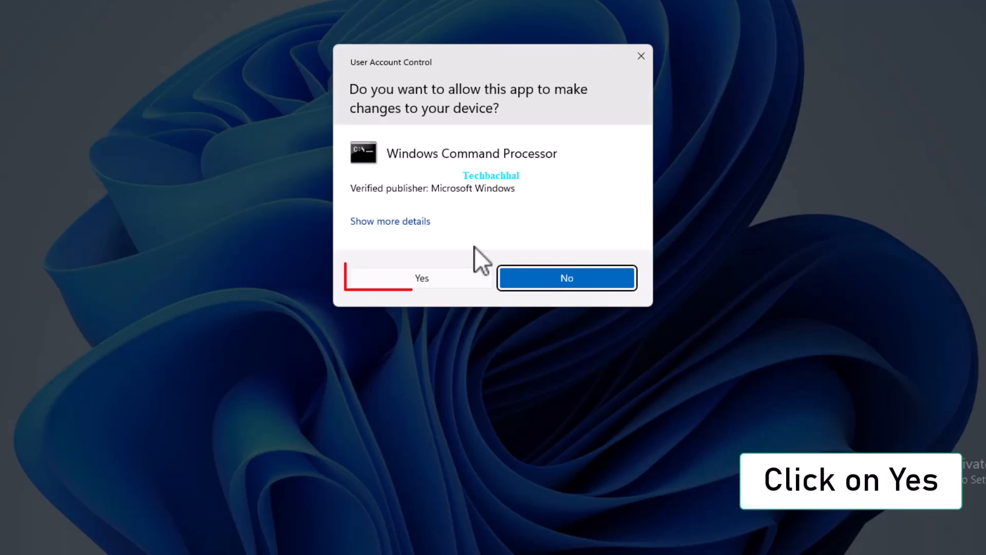
click(421, 277)
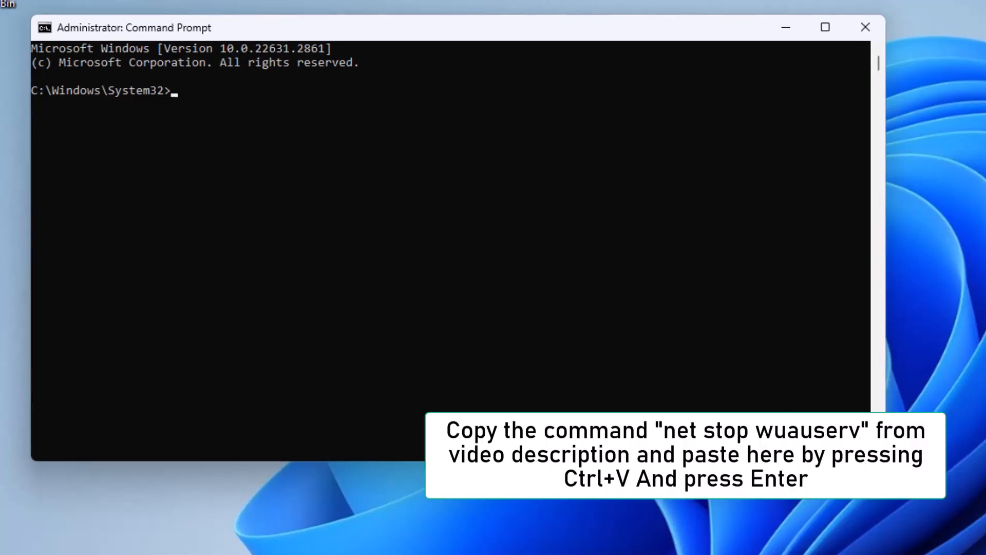
- Run 'net stop wuauserv' to stop the Windows Update service
text(Net stop wua)
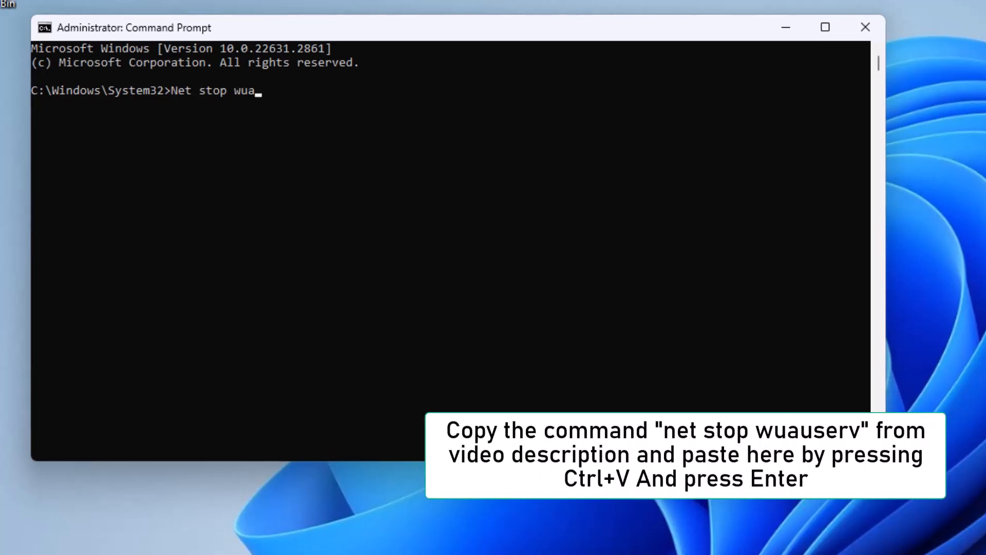
key(Enter)
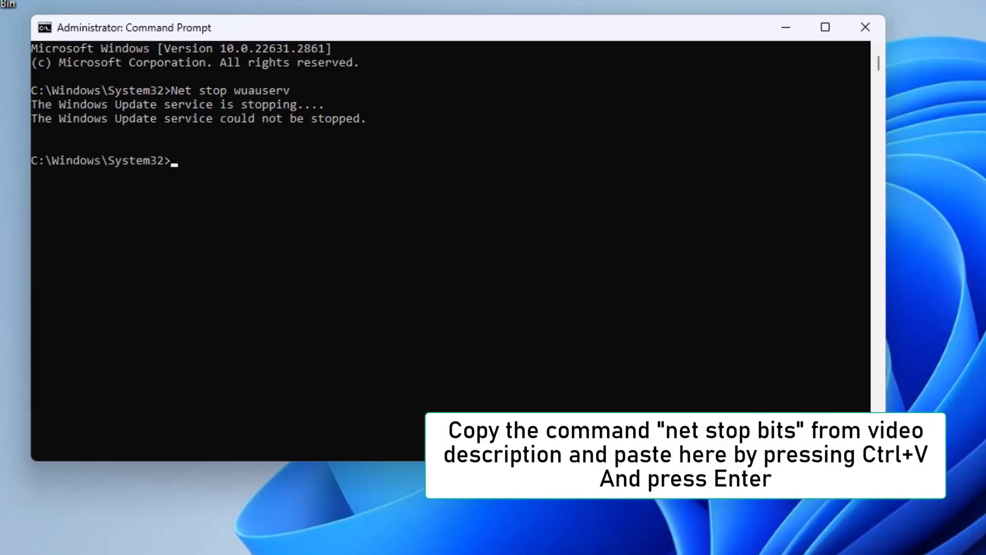
- Run 'net stop bits' to stop the BITS service
text(net)
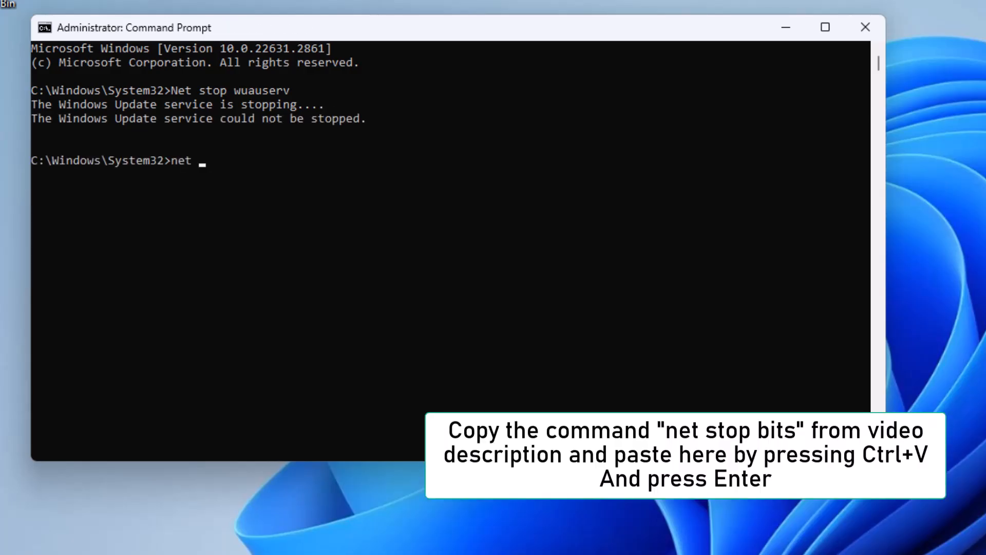
text(stop b)
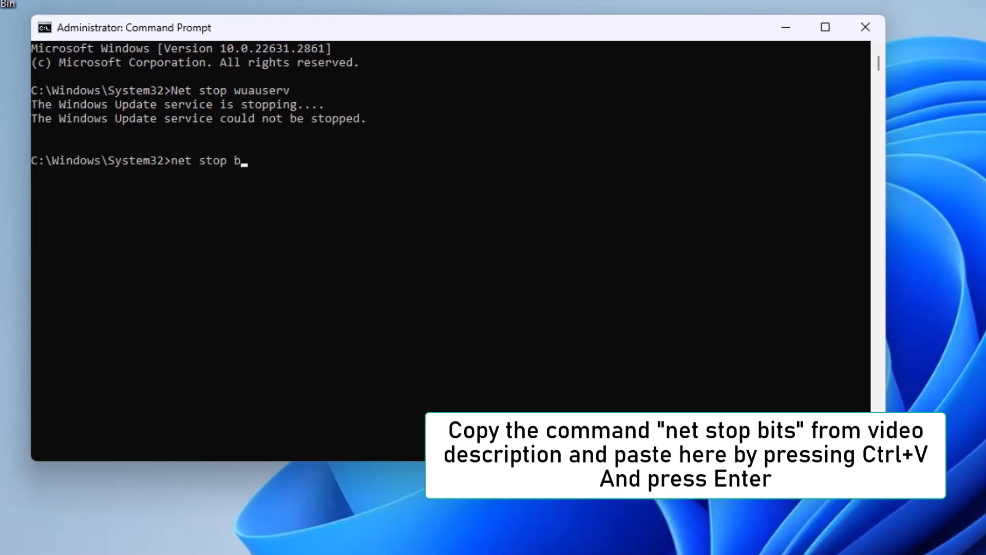
text(its)
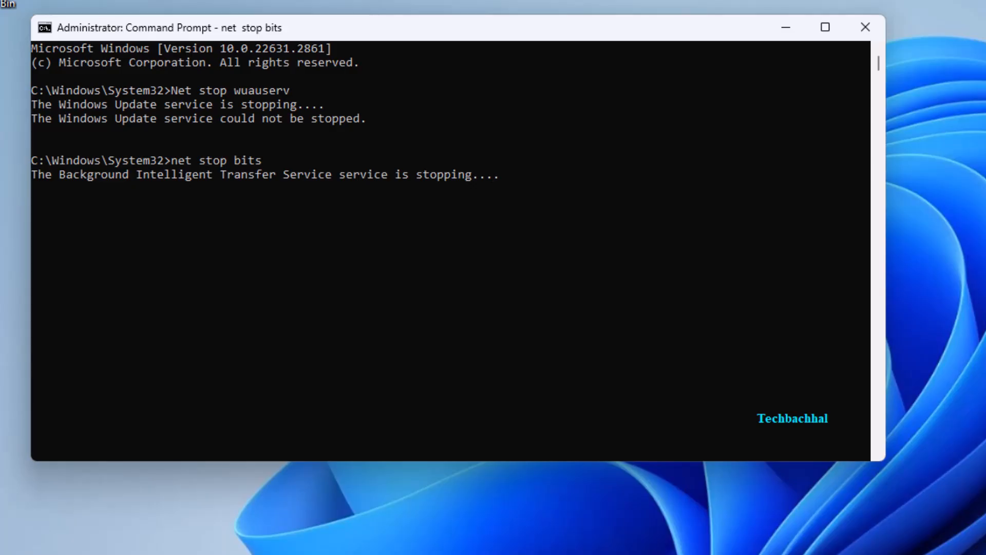
key(enter)
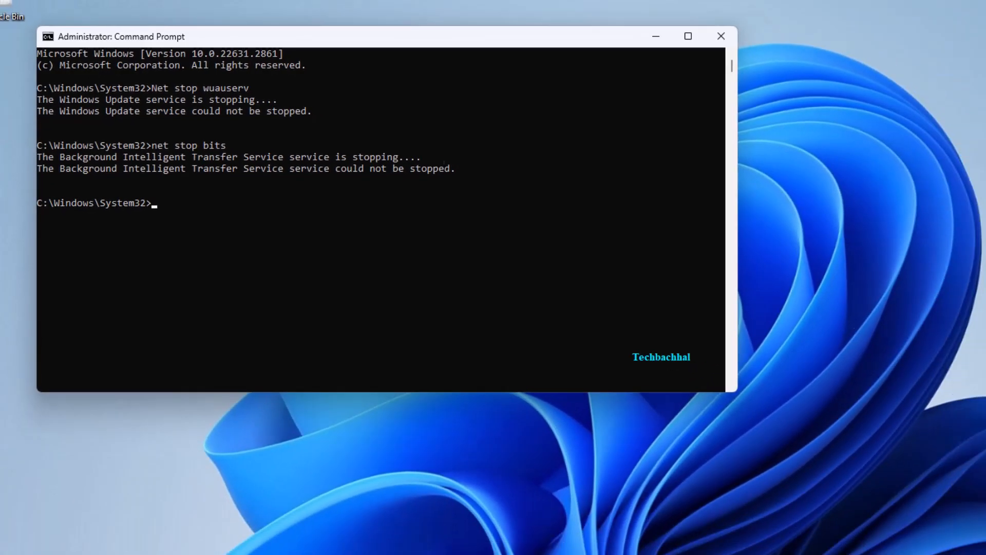
- Launch File Explorer and enter Local Disk (C:) from This PC
click(460, 543)
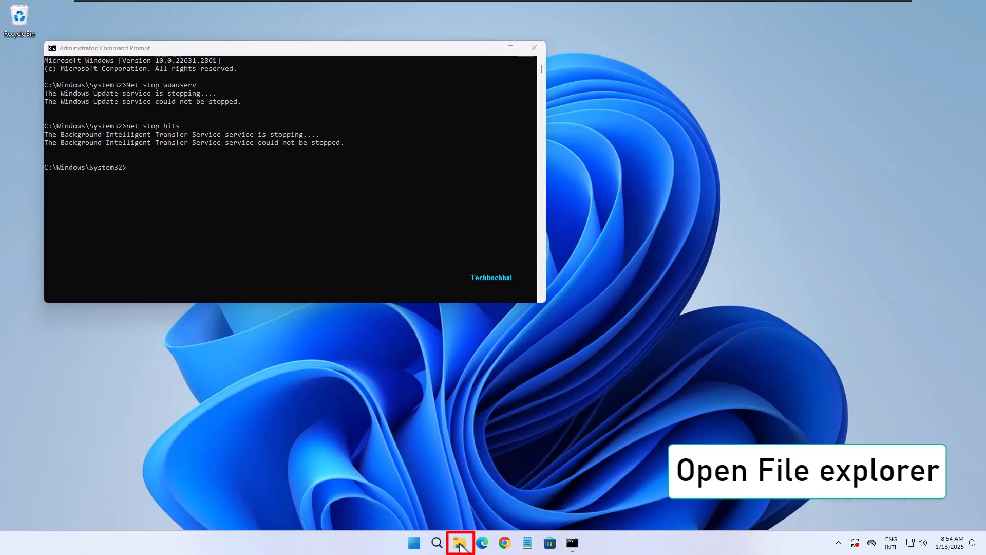
click(460, 542)
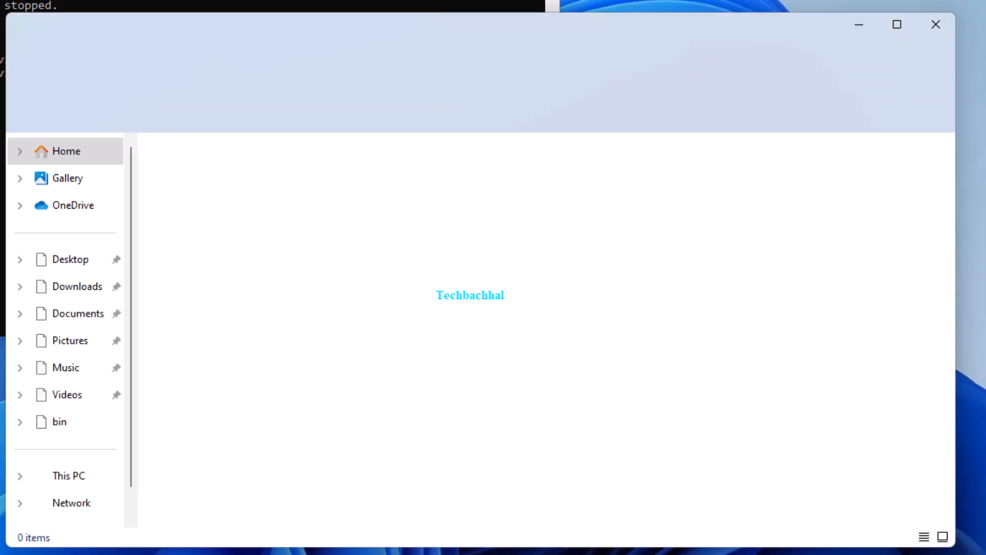
click(67, 475)
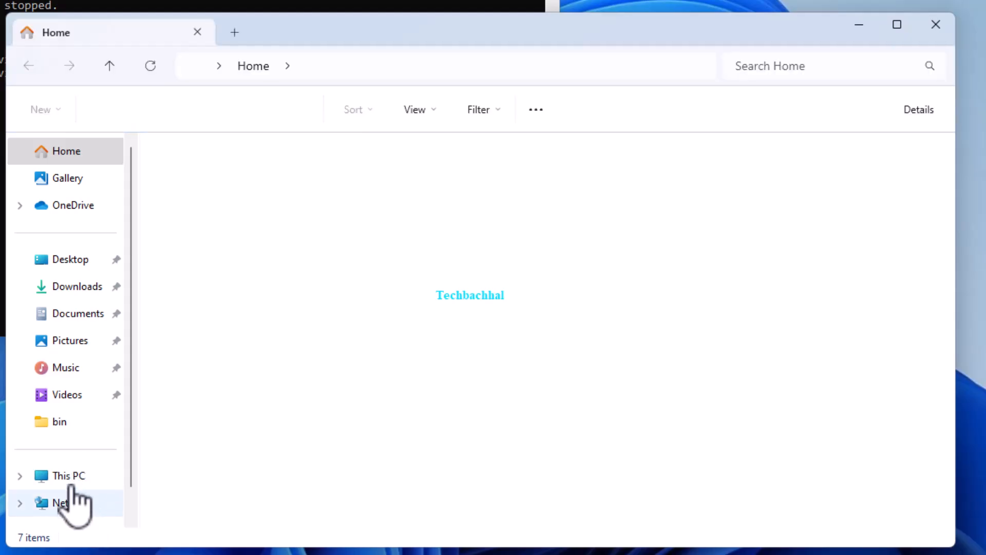
click(68, 474)
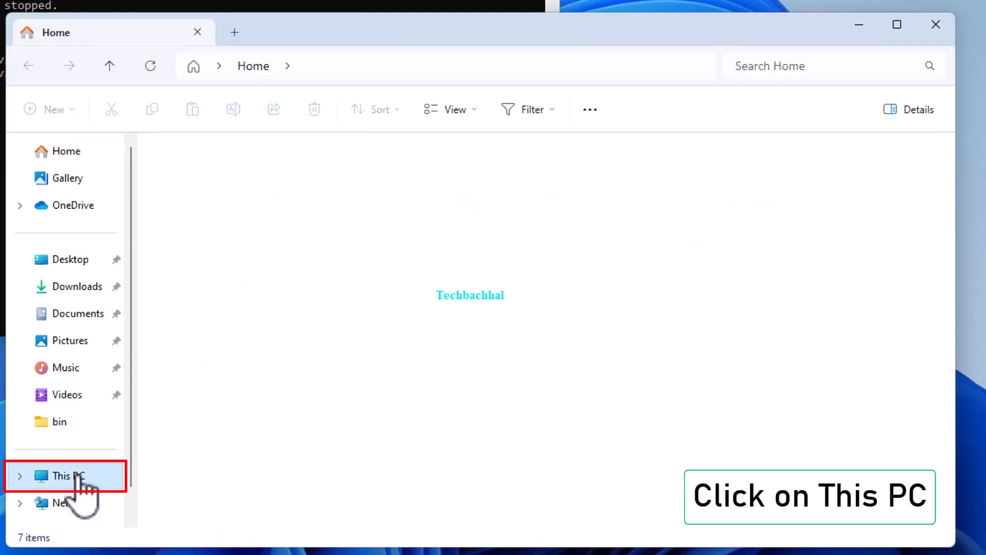
click(66, 475)
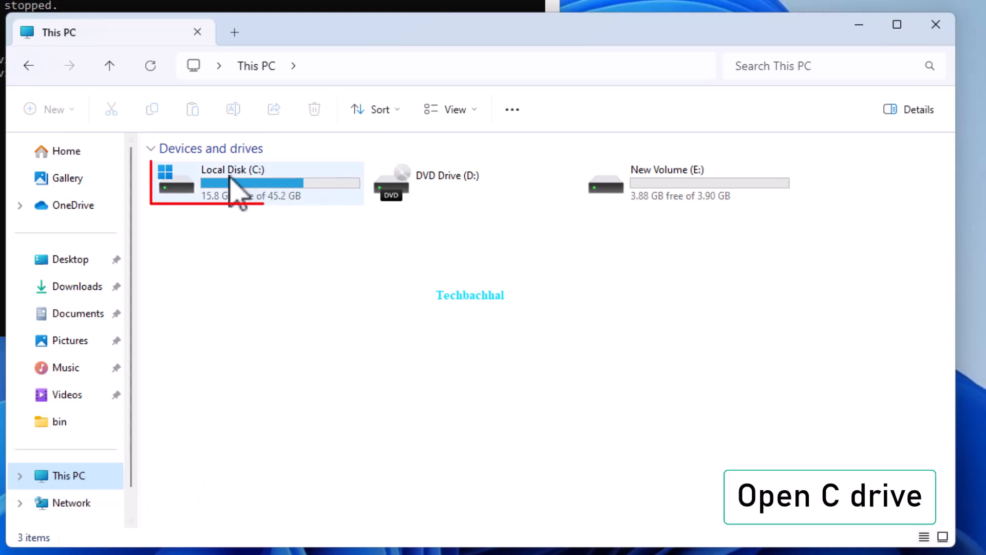
double_click(251, 183)
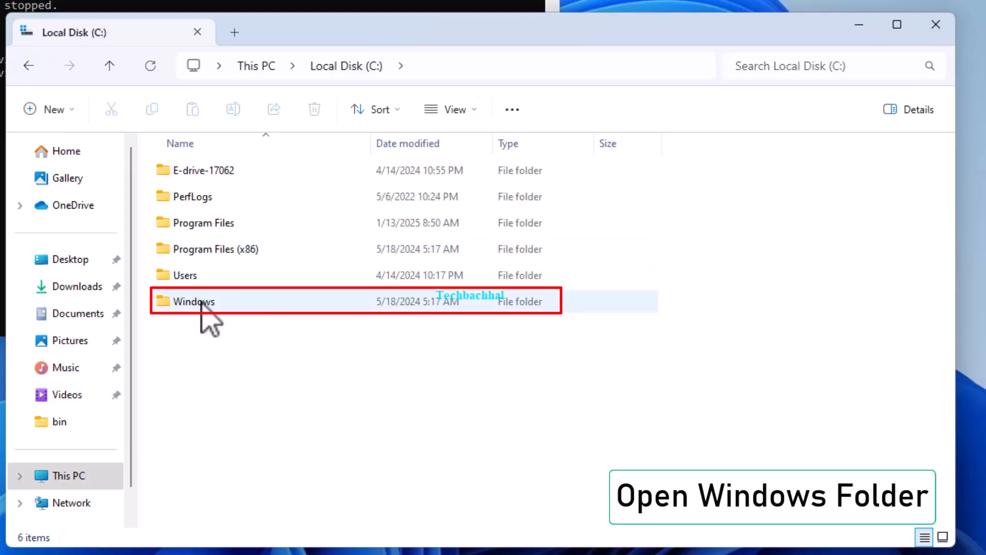
- Navigate into Windows and then the SoftwareDistribution folder
double_click(192, 301)
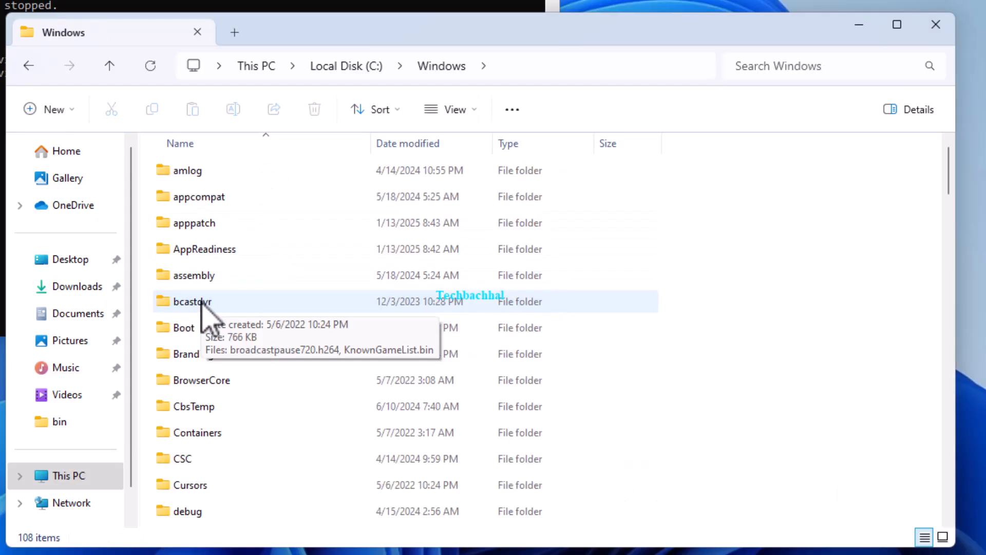
scroll(down, 3)
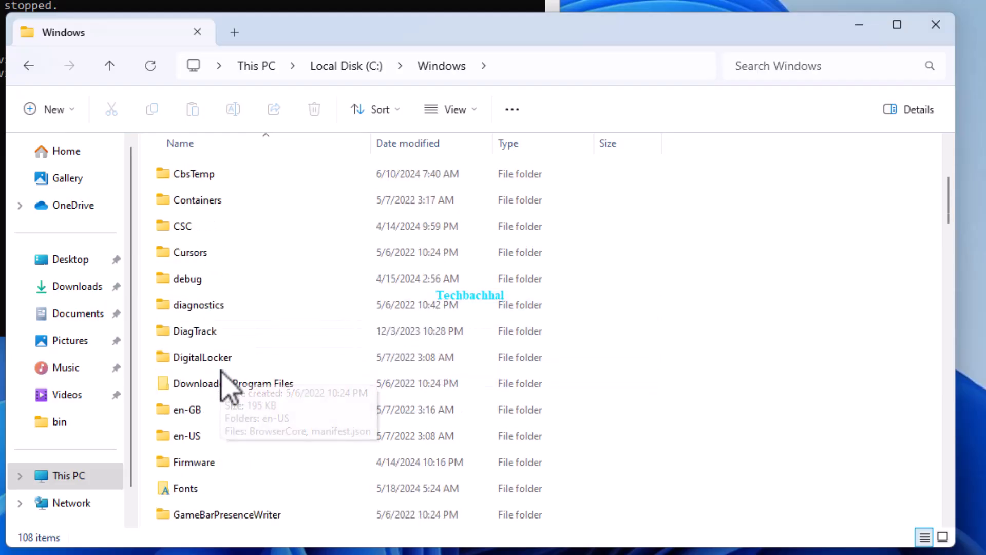
scroll(down, 3)
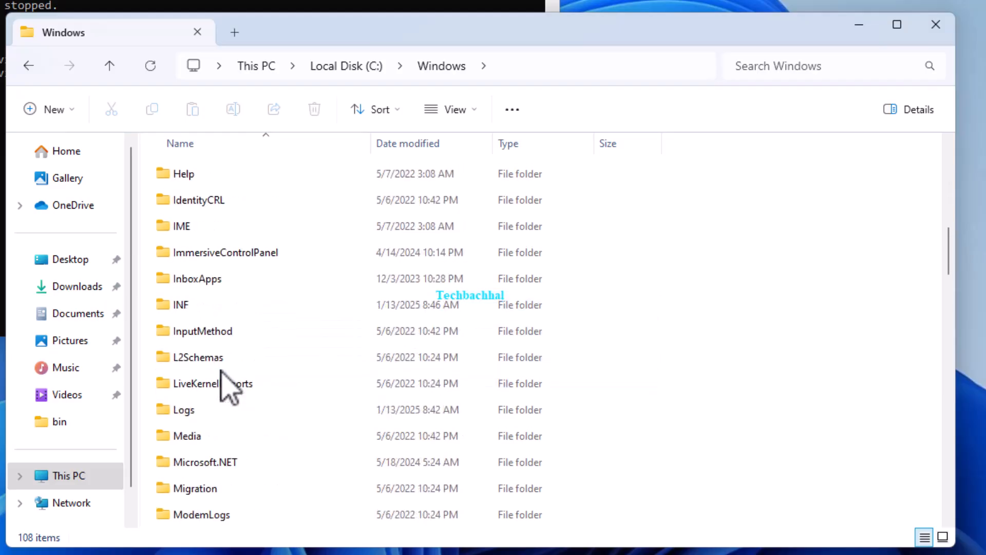
scroll(down, 3)
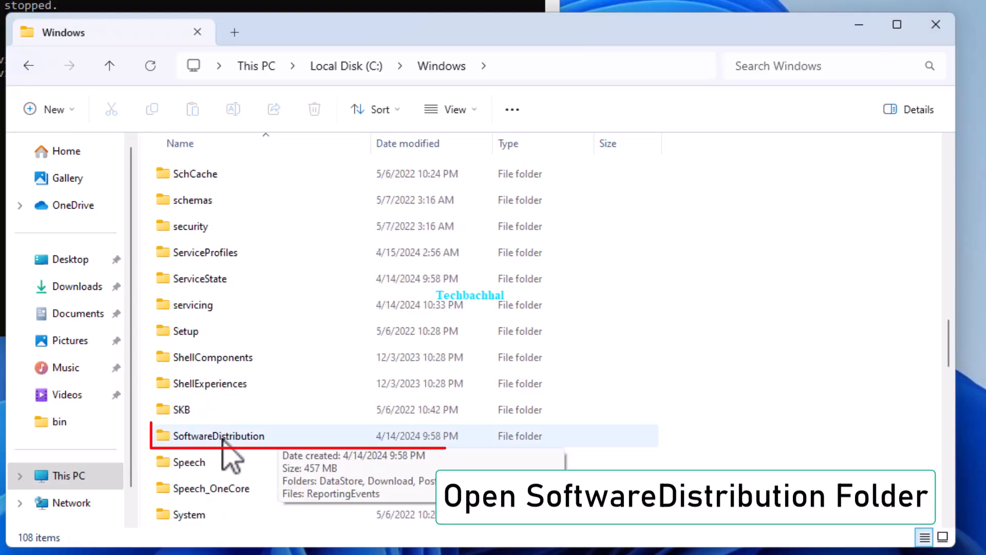
double_click(219, 435)
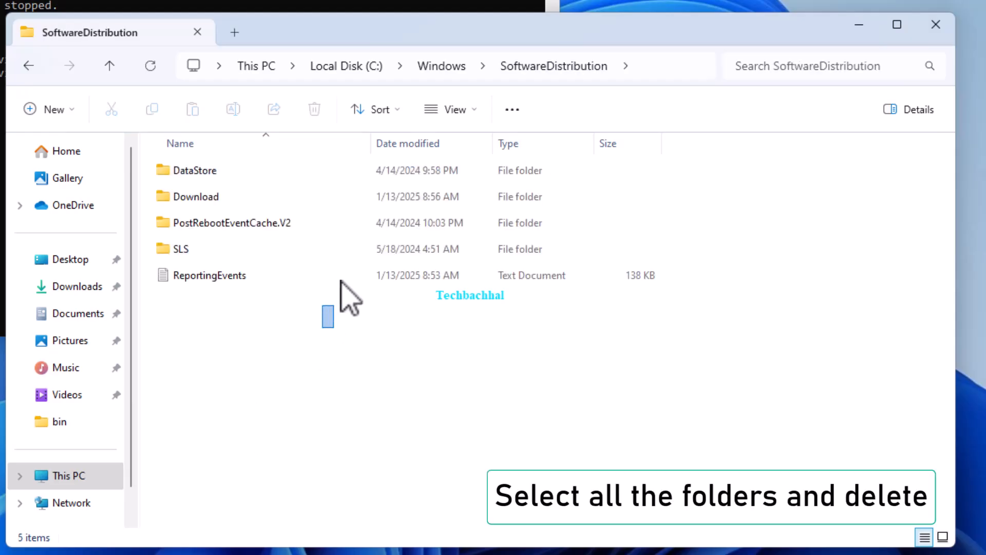
- Select all five SoftwareDistribution items and confirm permanently deleting them
key(ctrl+a)
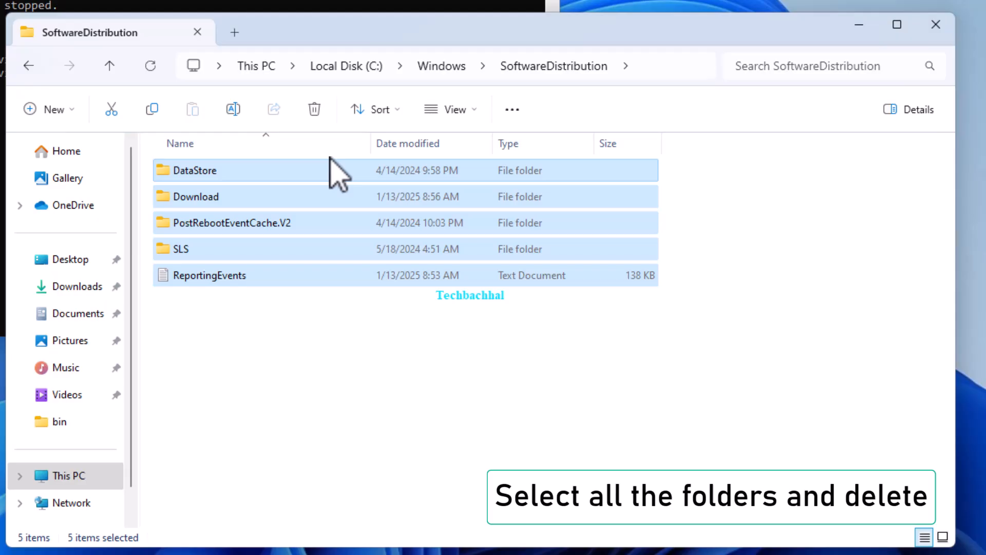
mouse_move(281, 403)
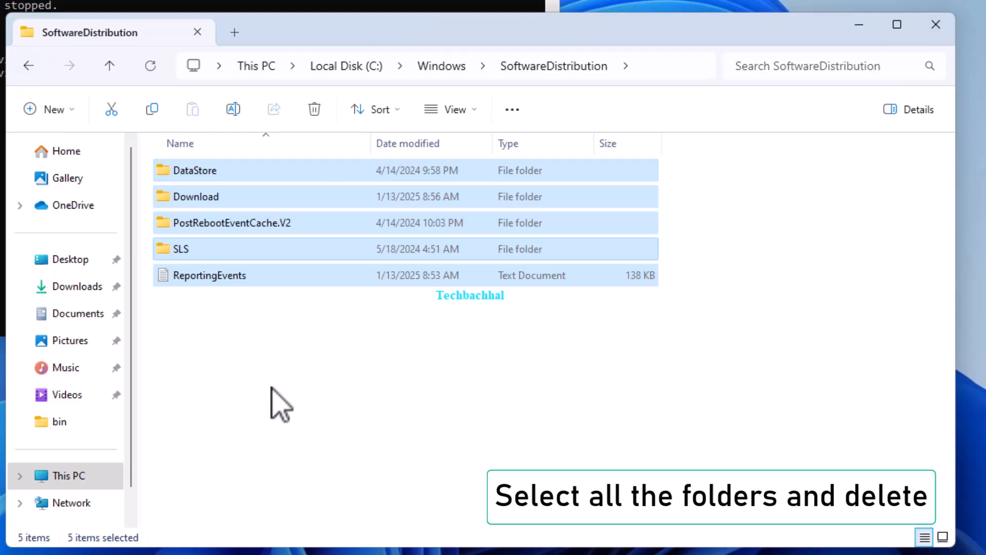
click(314, 109)
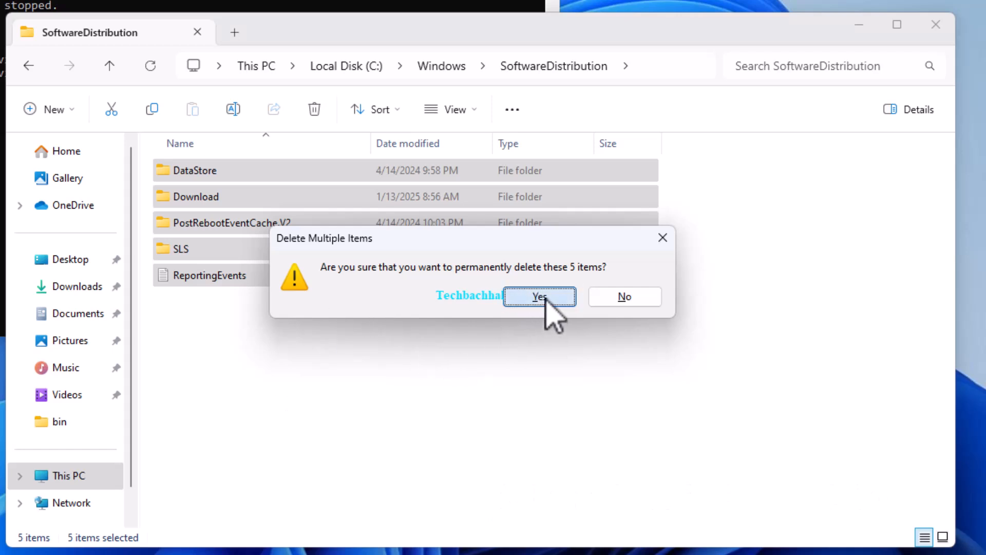
click(538, 296)
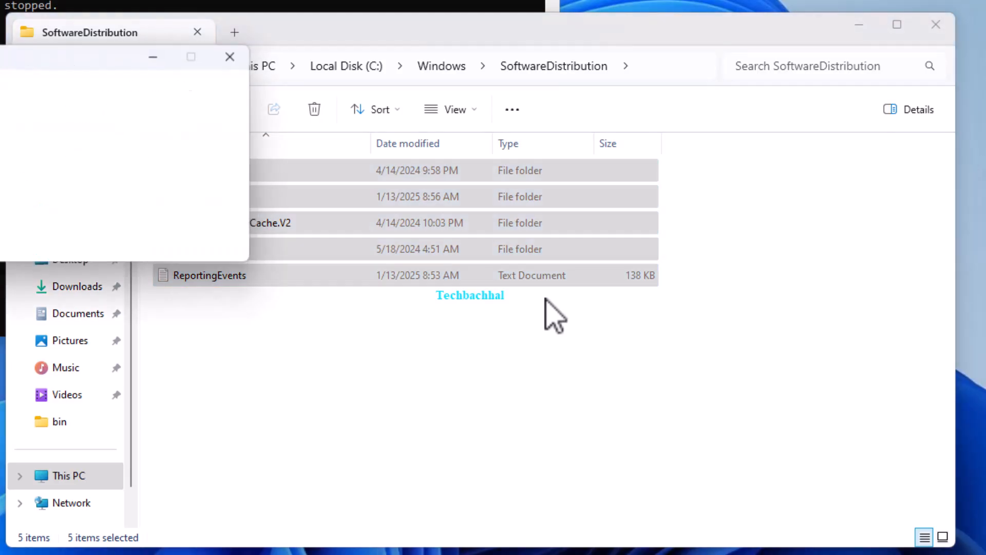
- Grant administrator permission for the folders and skip the in-use ReportingEvents file
click(315, 108)
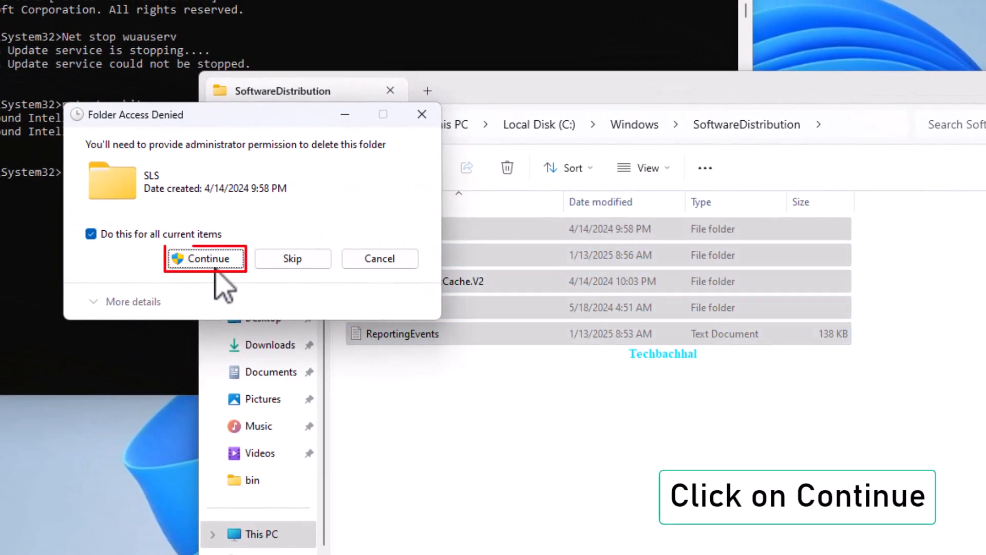
click(206, 259)
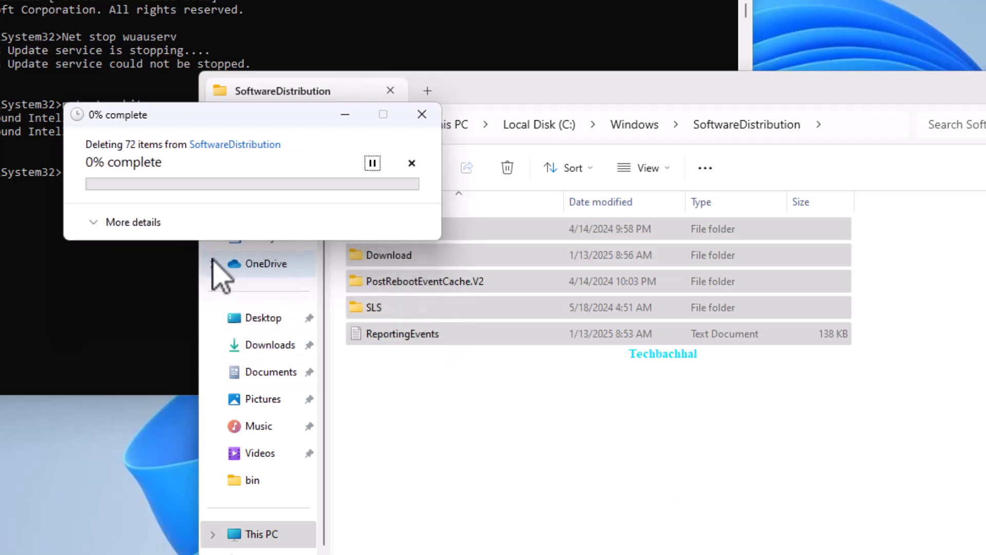
mouse_move(82, 474)
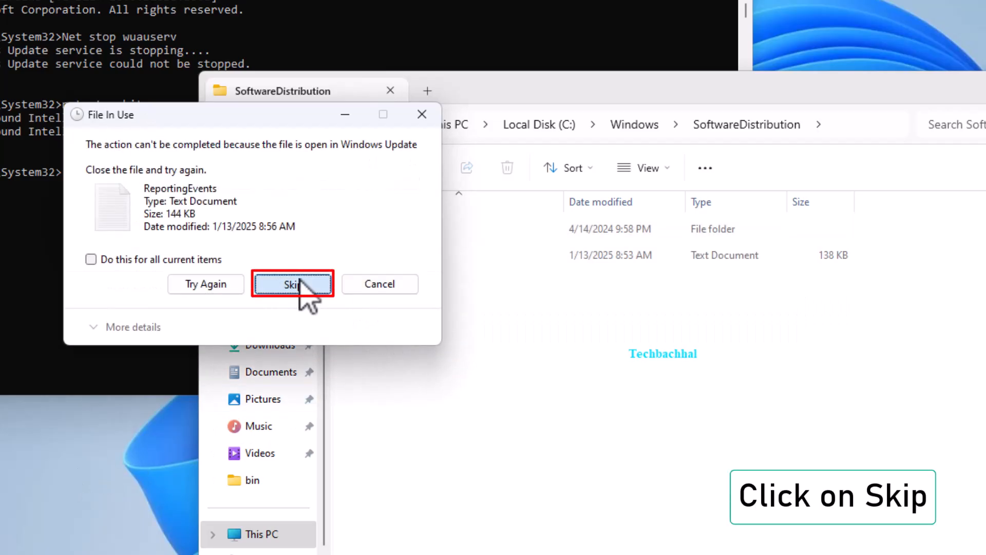
click(292, 283)
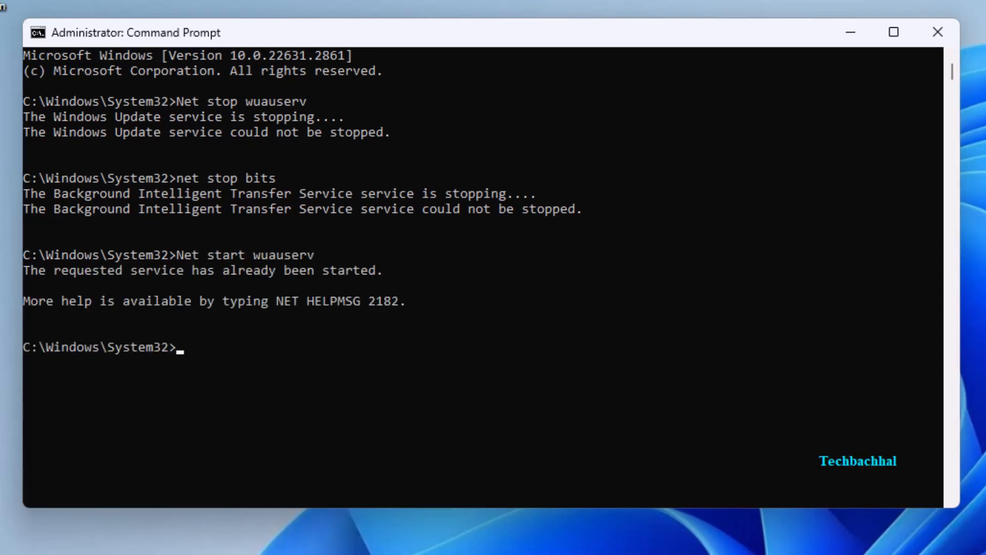
- Answer the service prompt, then close Command Prompt to return to the desktop
text(Net start bite)
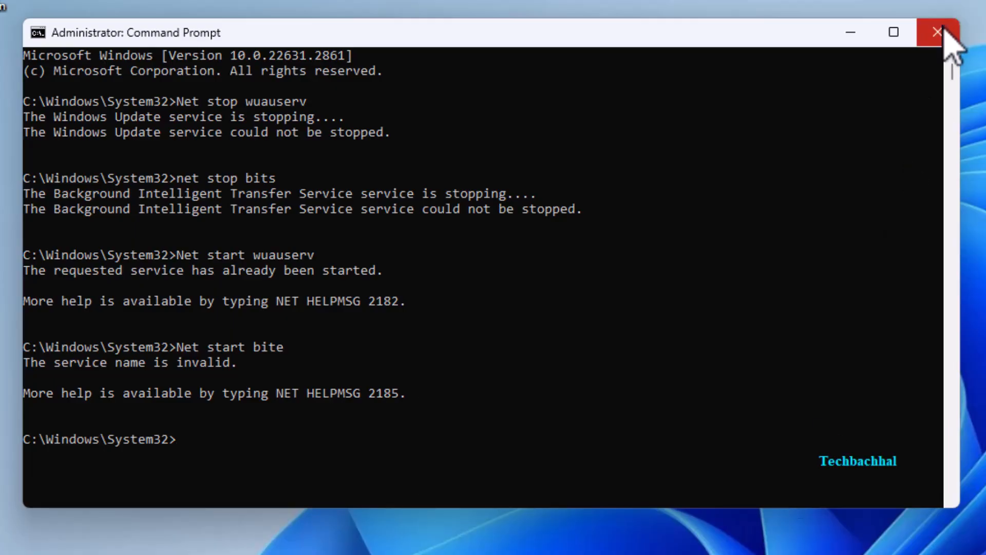
click(937, 32)
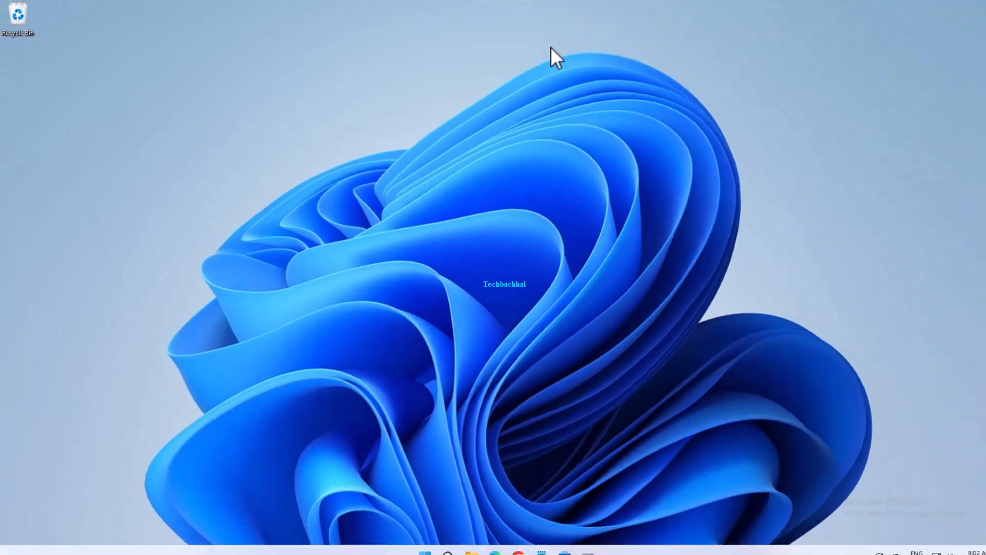